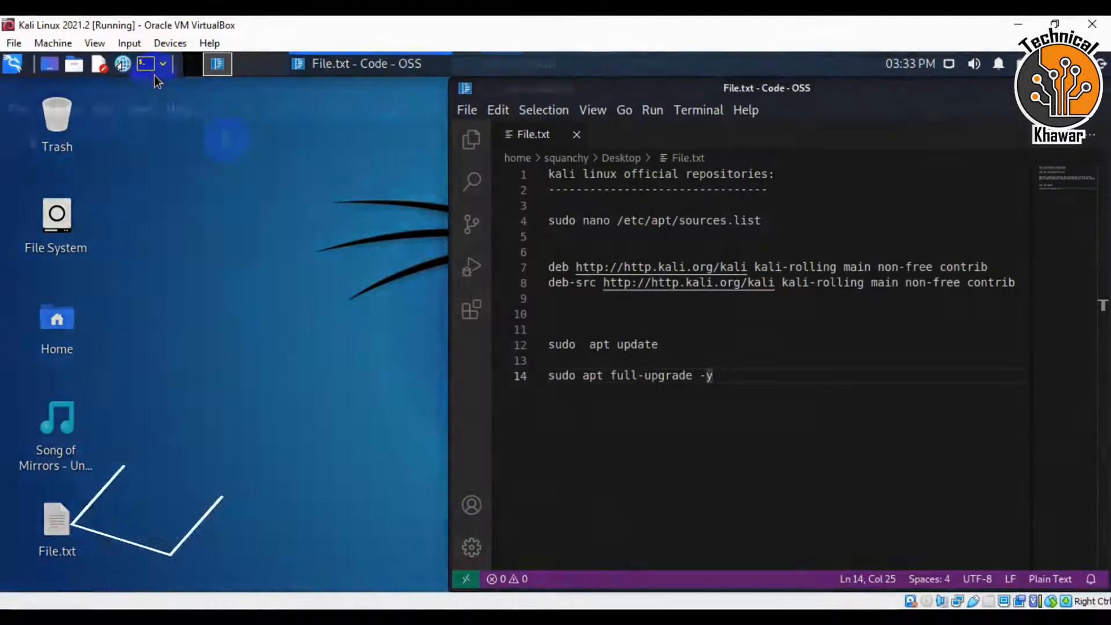
- Run 'sudo nano /etc/apt/sources.list' in QTerminal, reaching the sudo password prompt
left_click(145, 63)
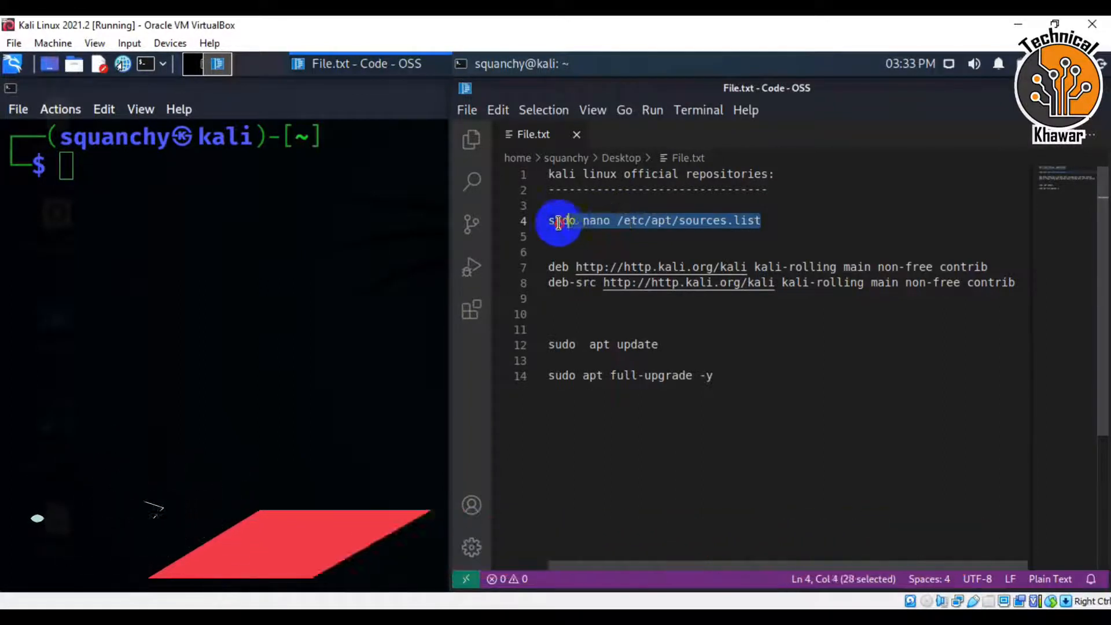
right_click(560, 219)
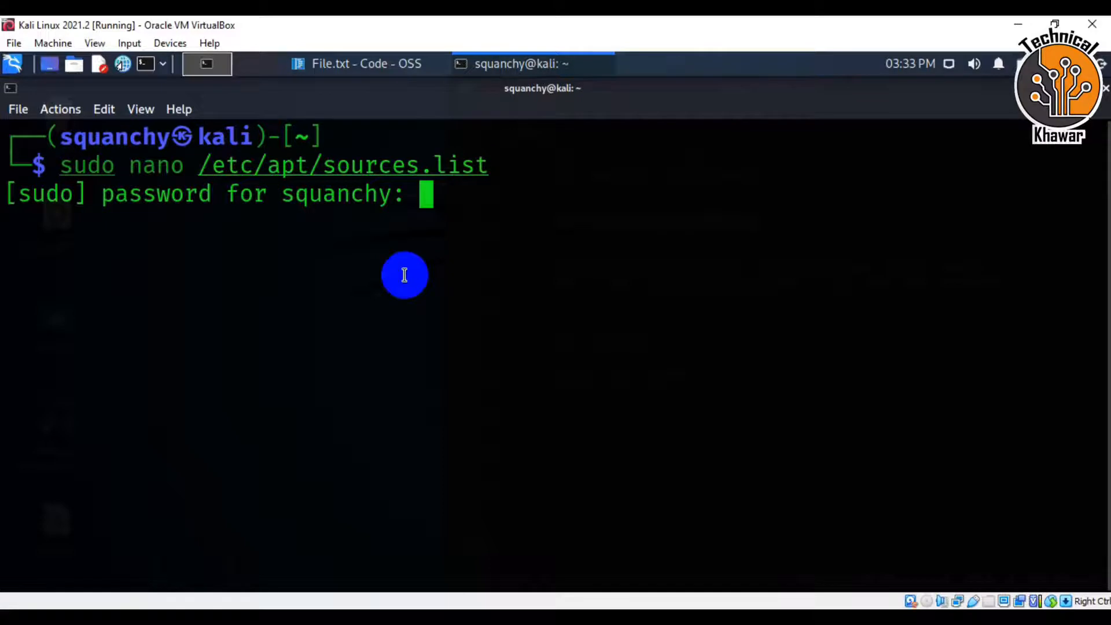
- Paste the kali-rolling deb and deb-src lines from File.txt into sources.list in nano
key("Return")
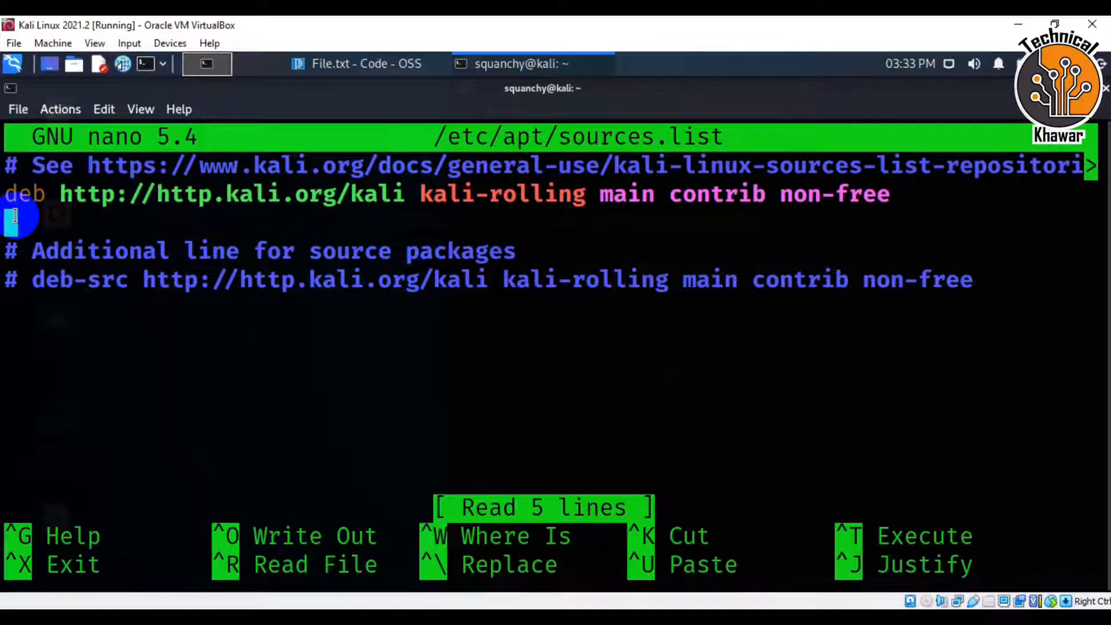
mouse_move(113, 165)
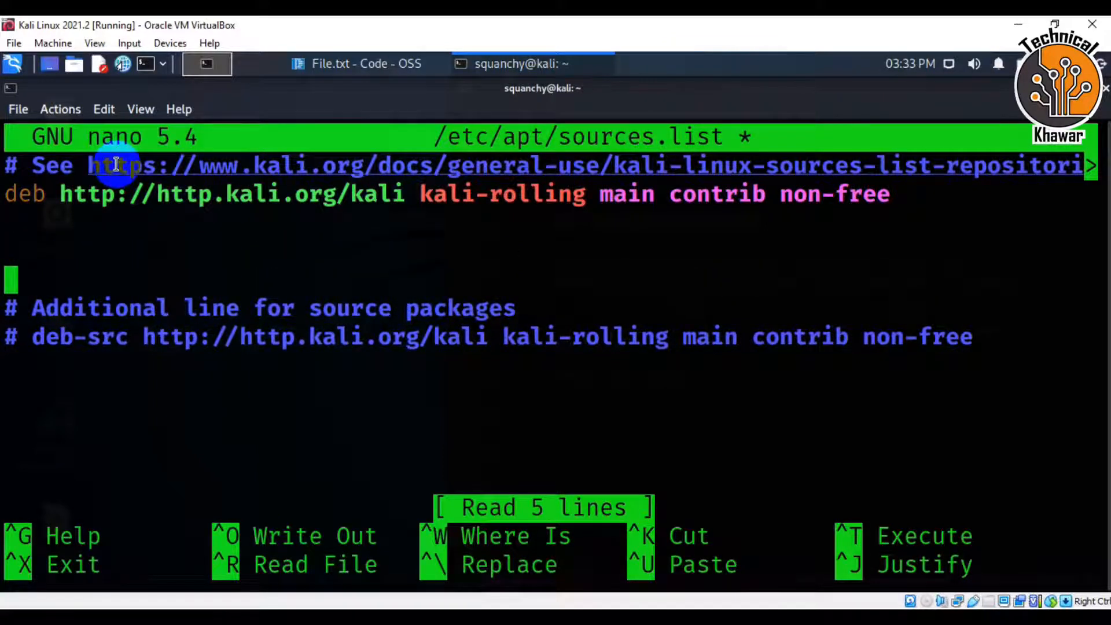
left_click(367, 63)
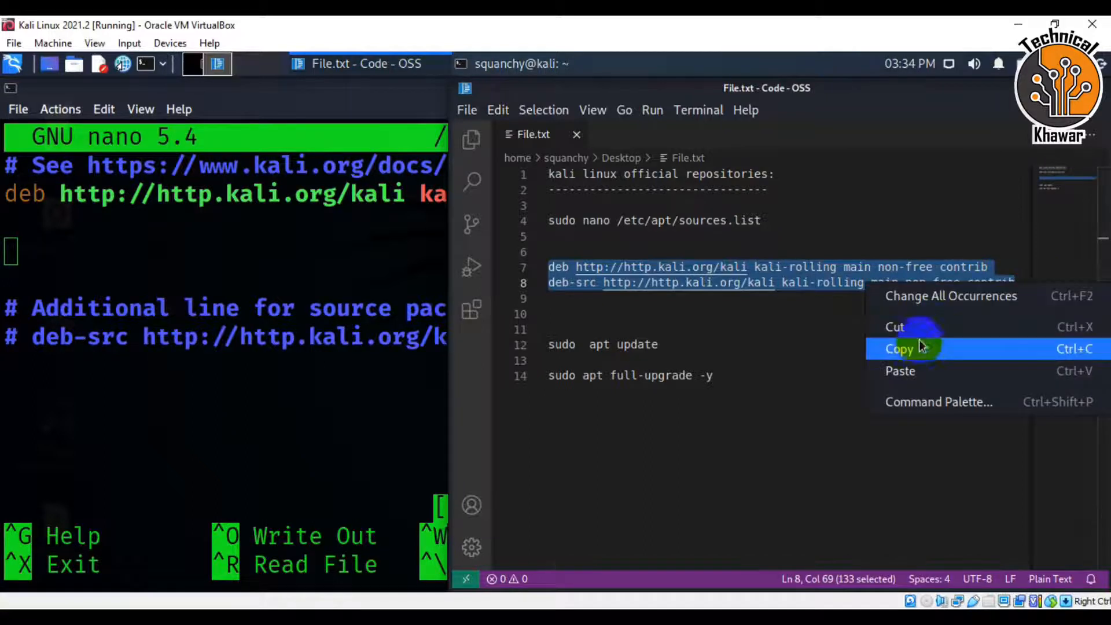
left_click(899, 348)
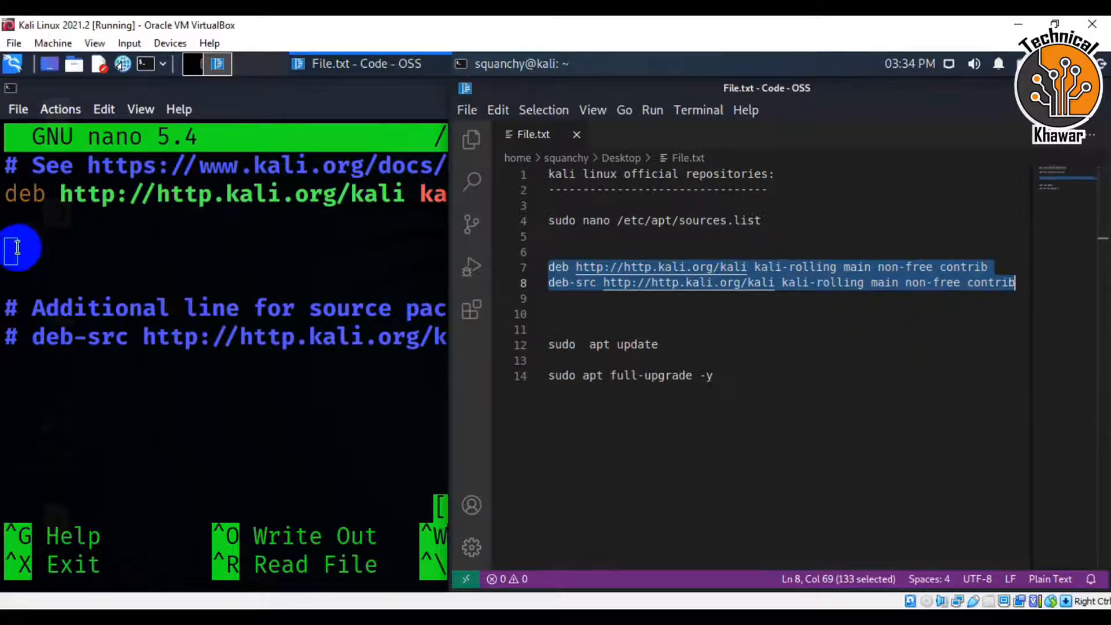
right_click(10, 248)
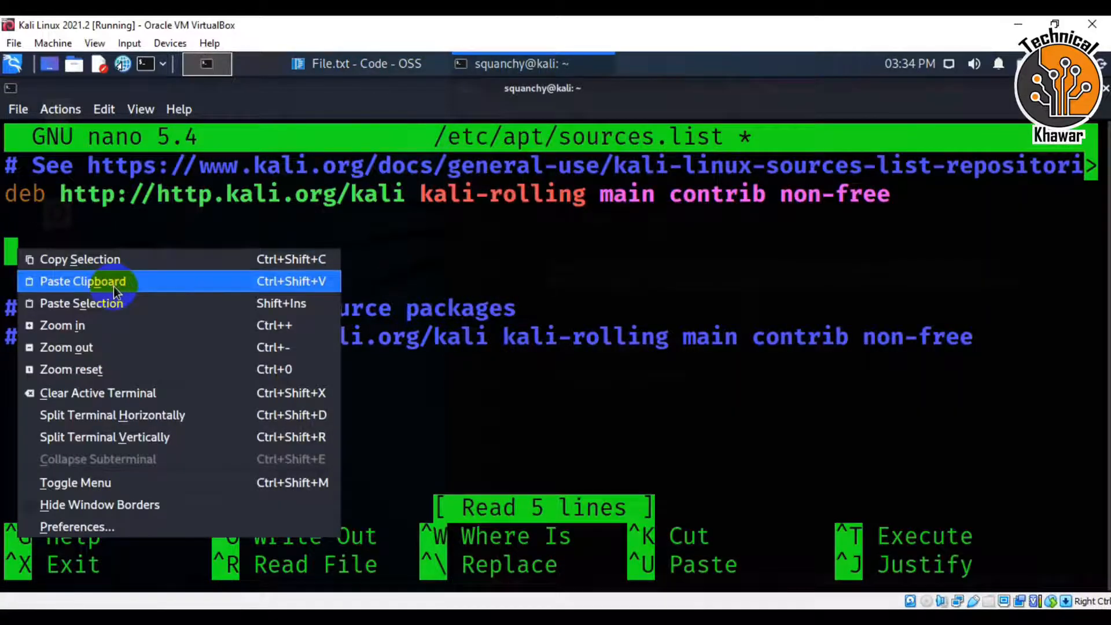
left_click(82, 280)
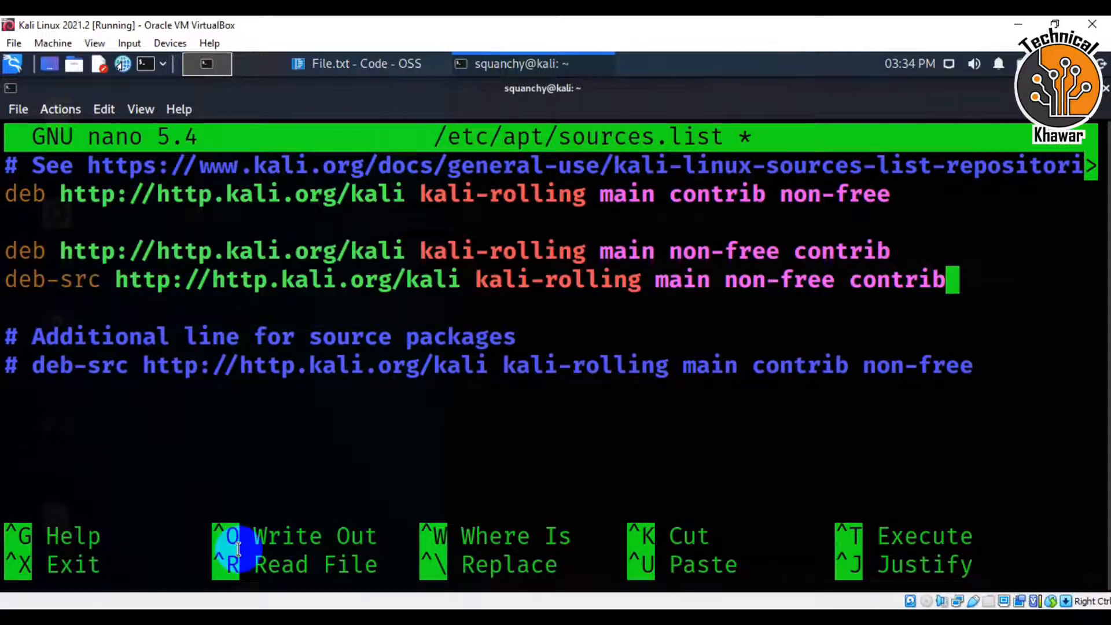
- Write out the edited sources.list (8 lines) and exit nano to the shell prompt
key("ctrl+o")
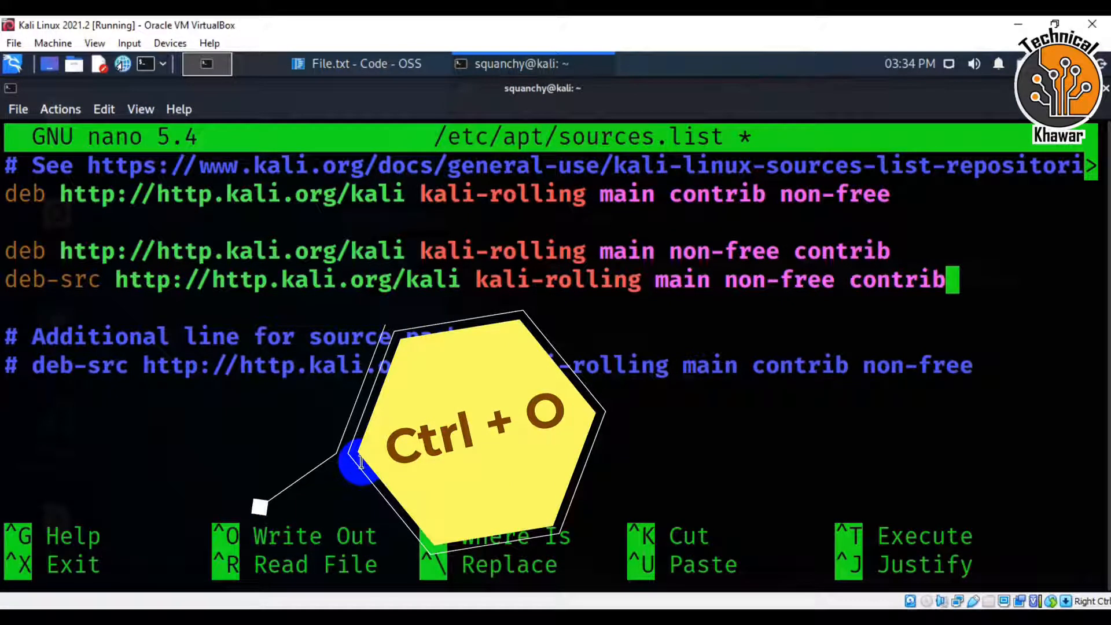
key("ctrl+o")
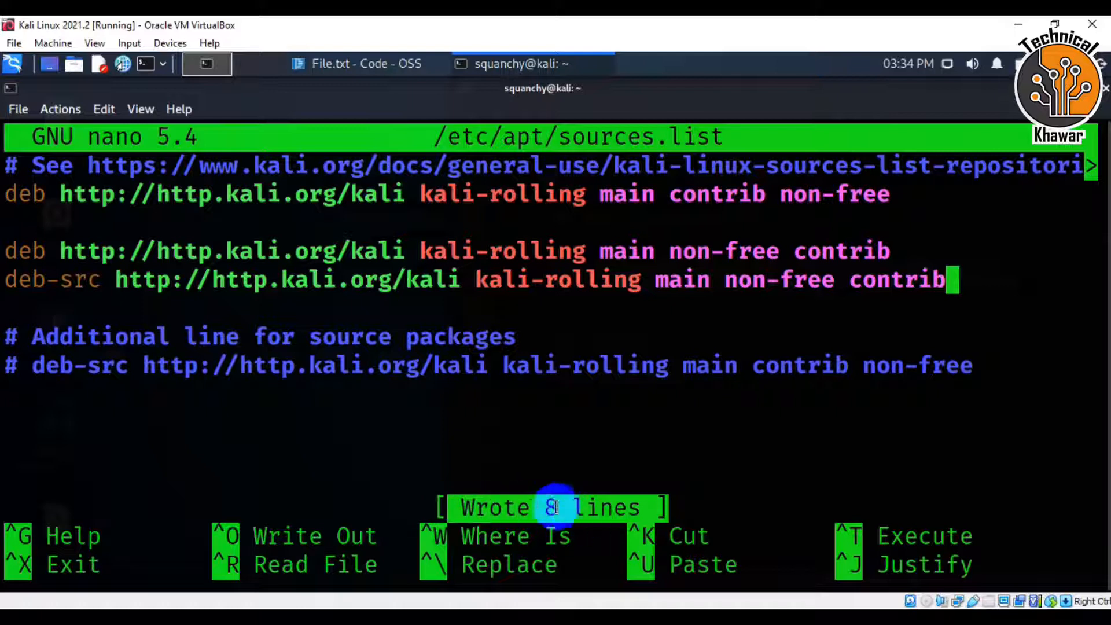
key("ctrl+x")
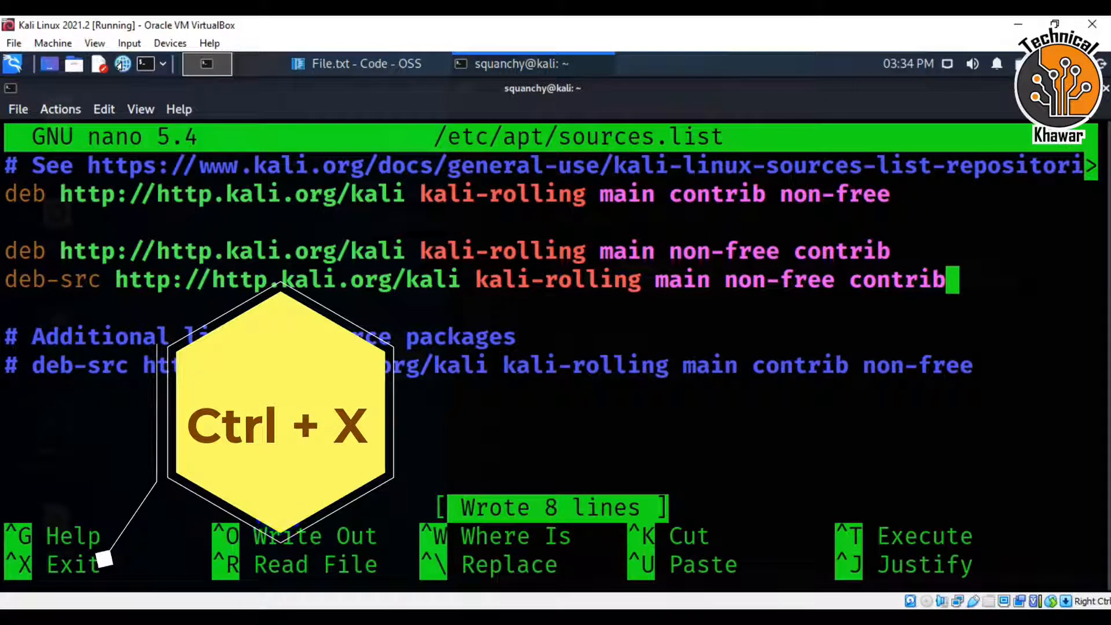
key("ctrl+x")
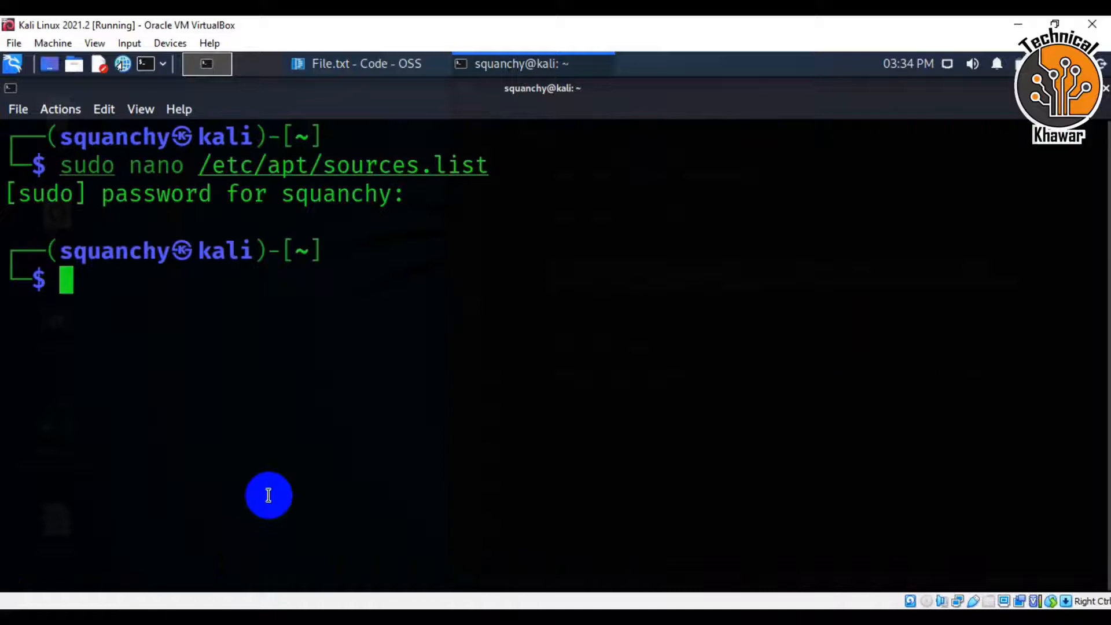
mouse_move(290, 468)
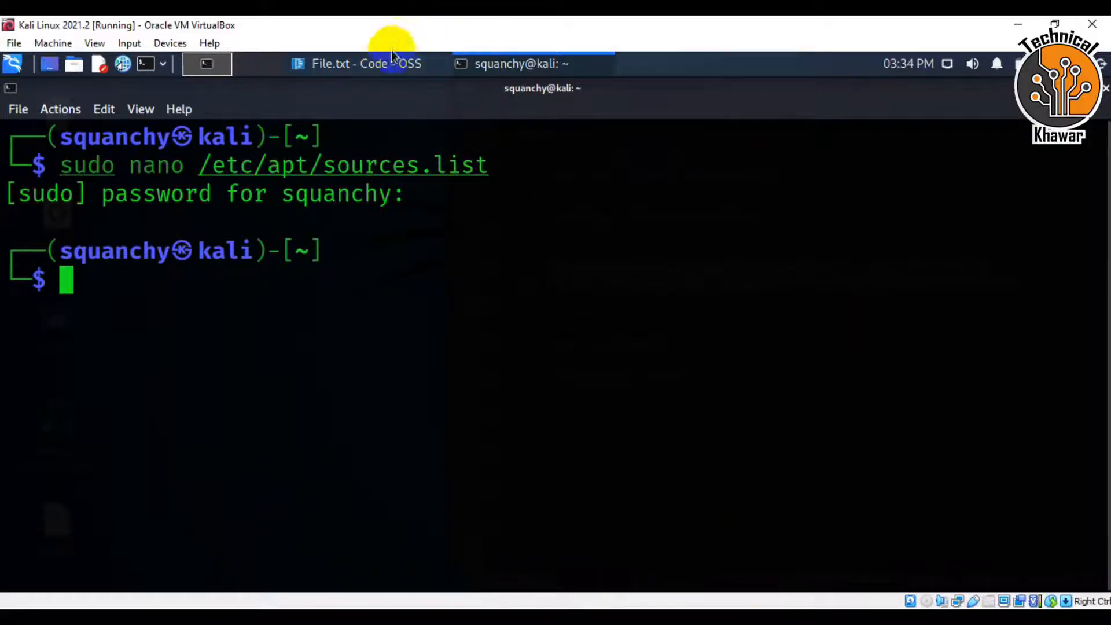
- Run 'sudo apt update' pasted from File.txt to refresh the package lists
left_click(366, 62)
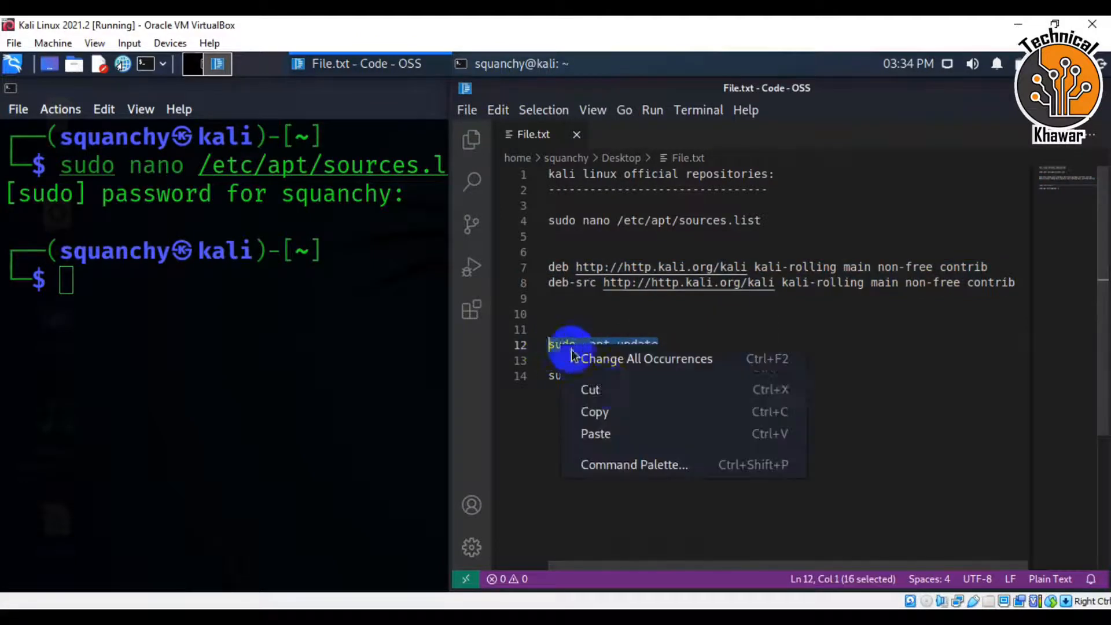
left_click(520, 64)
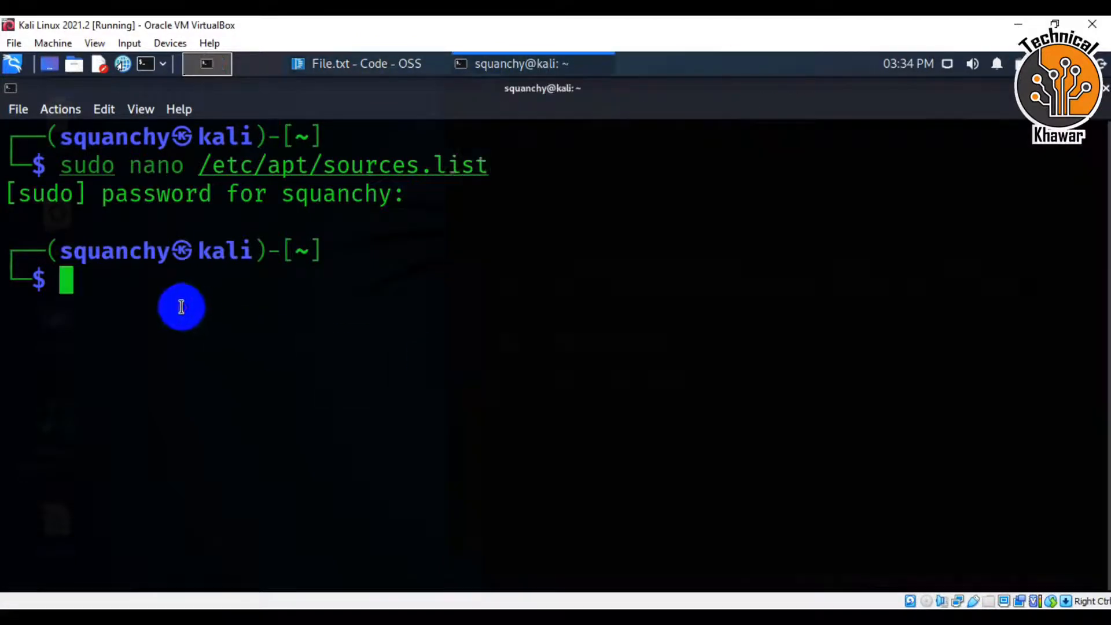
right_click(180, 306)
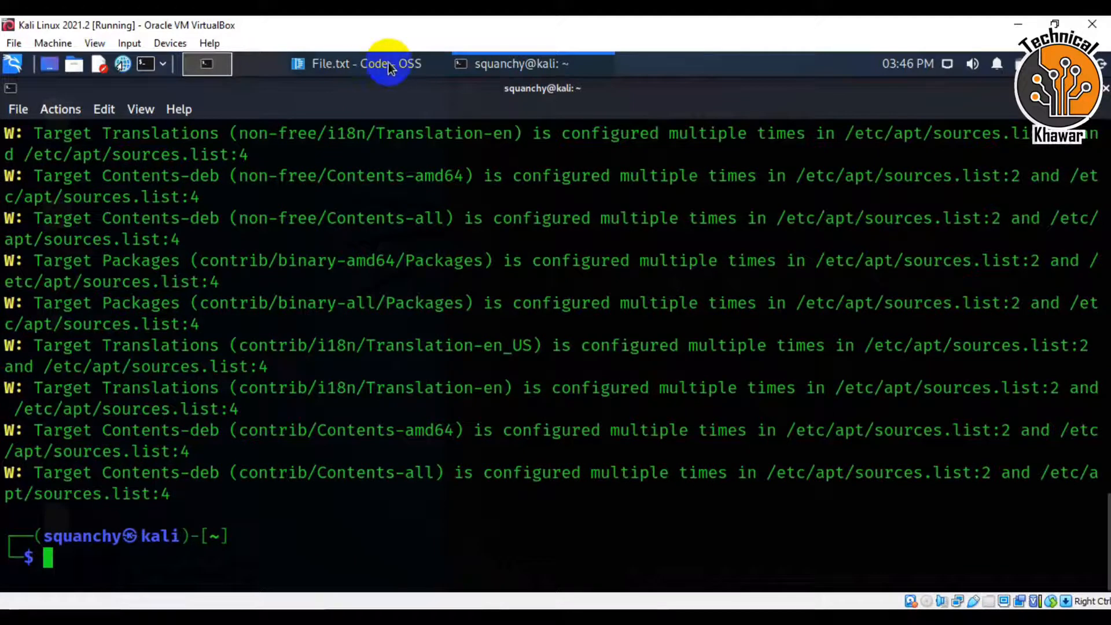
- Run 'sudo apt full-upgrade -y', then enter 'reboot' at the prompt
left_click(366, 63)
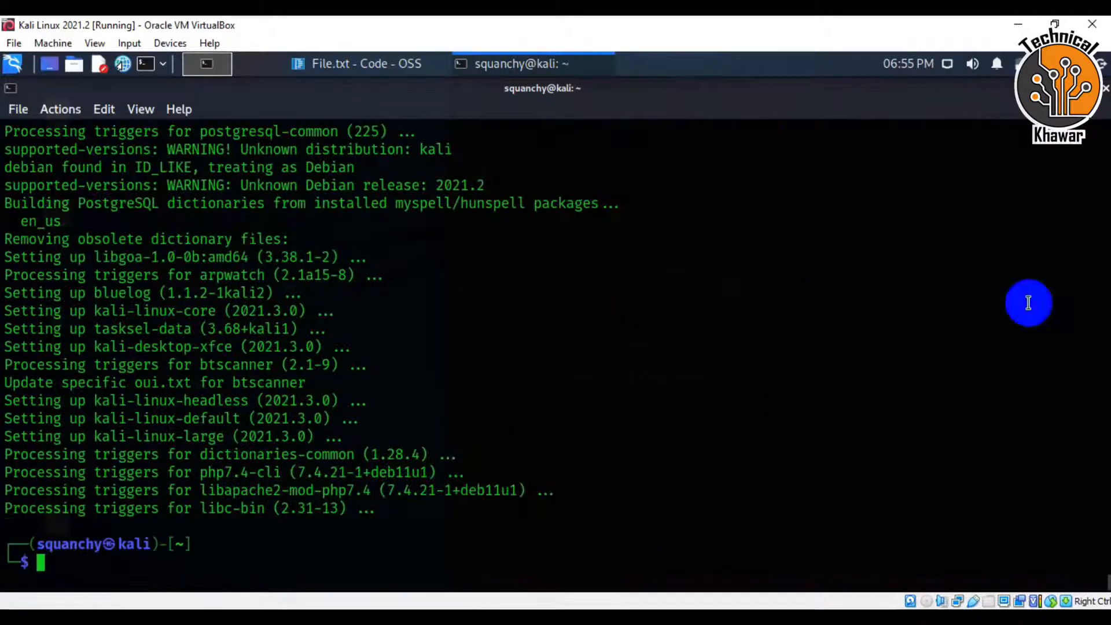
type("reboot")
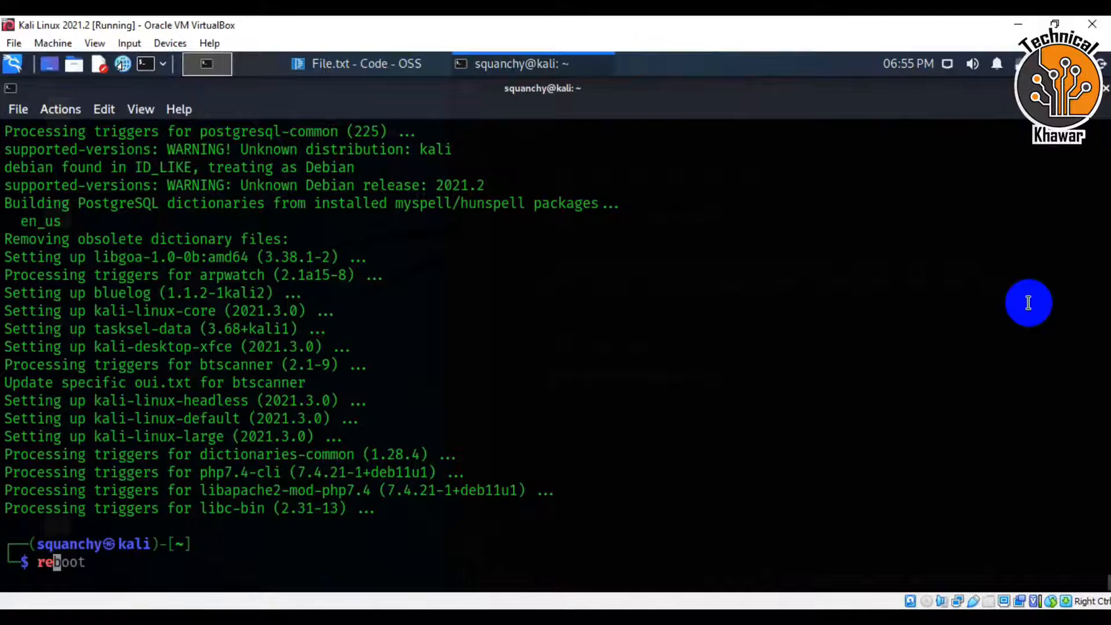